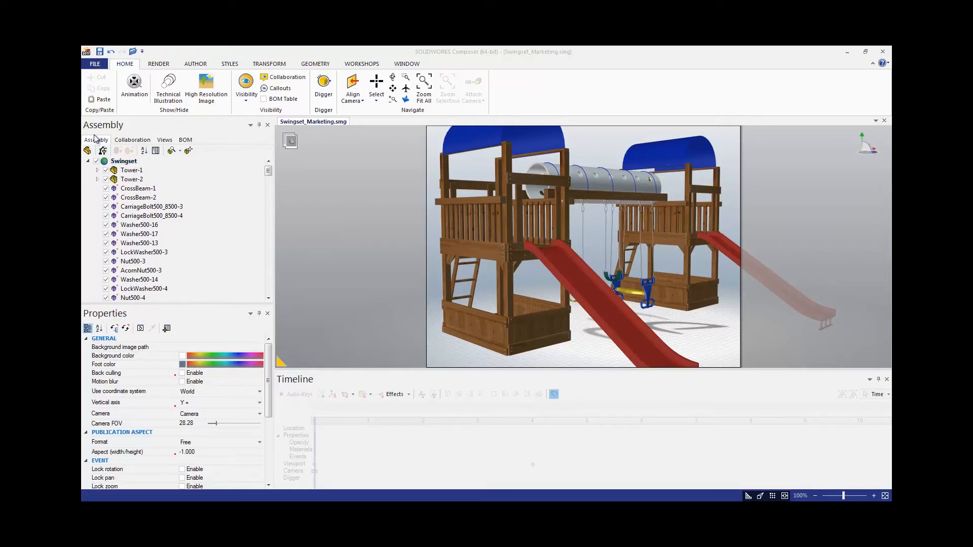
Sort the swingset Assembly tree alphabetically and scroll through the grouped washers, hangers and bolts.
click(137, 197)
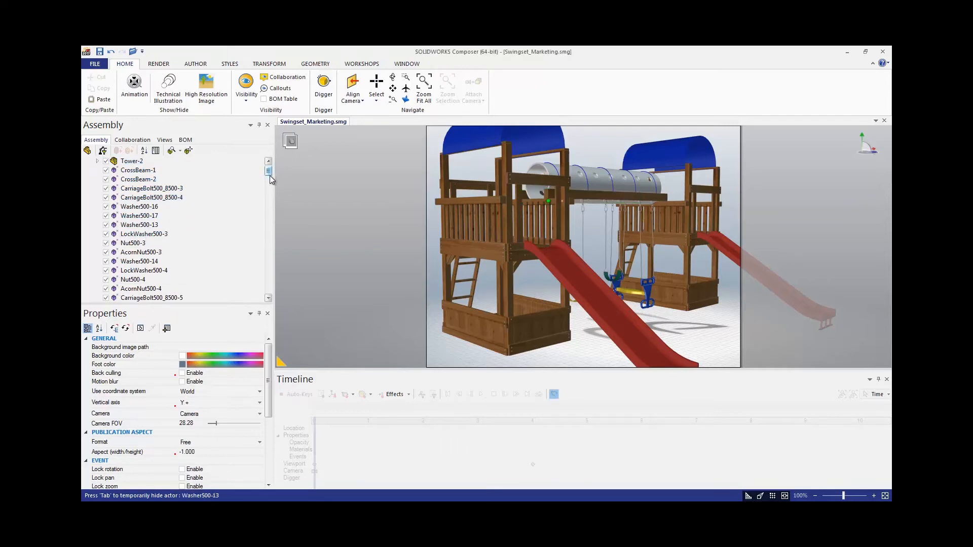
scroll(down, 3)
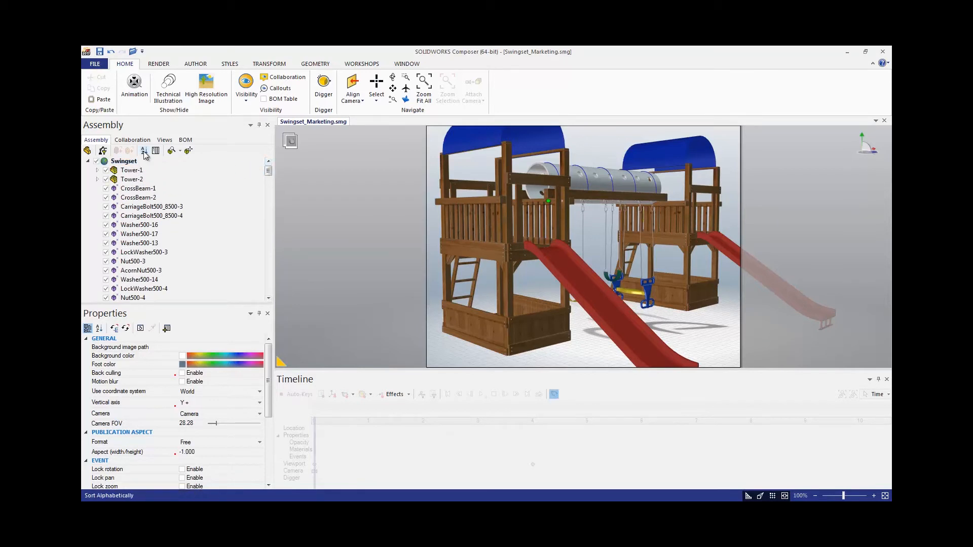
scroll(down, 3)
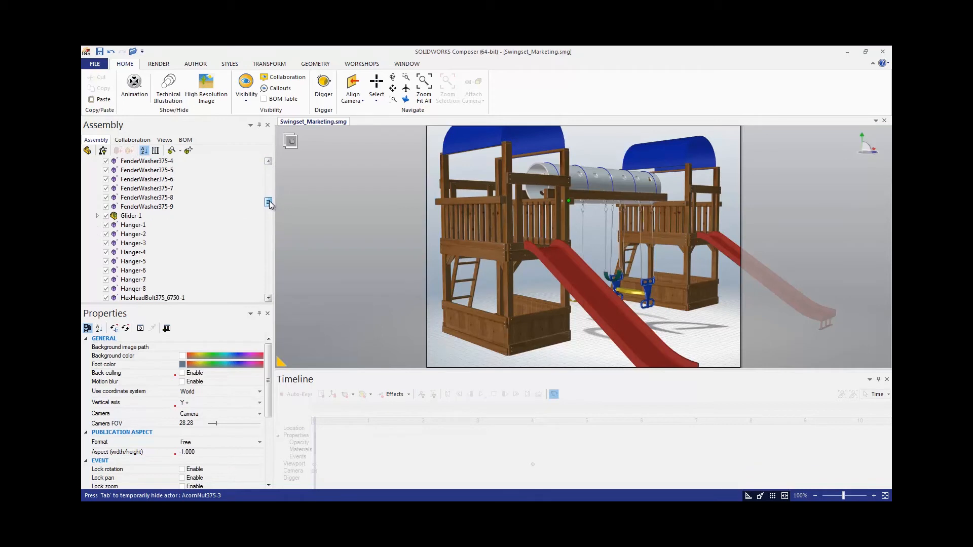
scroll(down, 3)
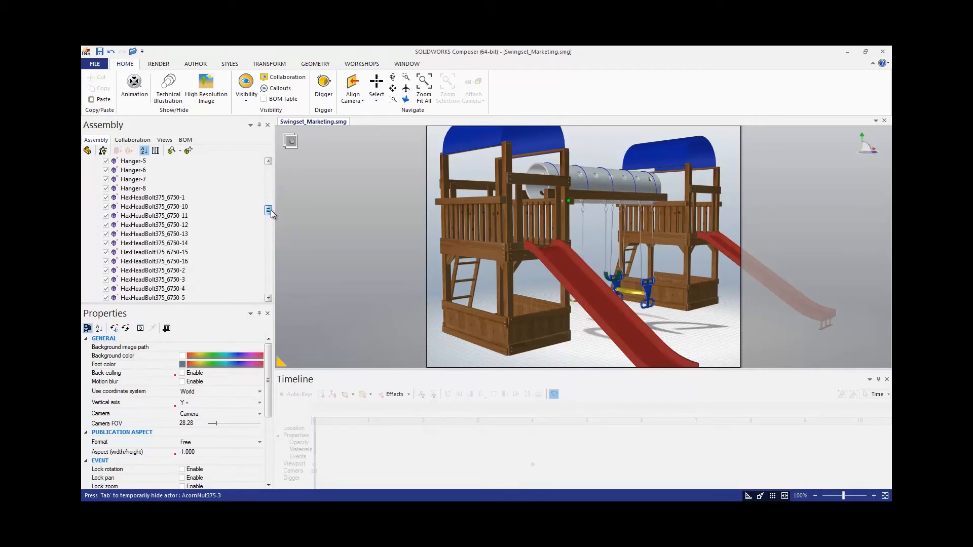
scroll(down, 3)
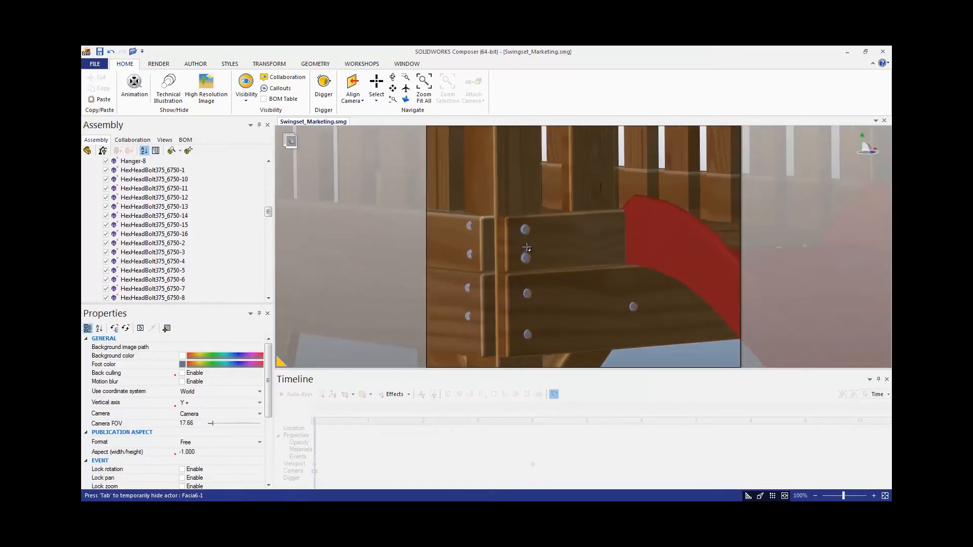
Zoom in on the two bolt heads on the facia board near the slide.
click(513, 227)
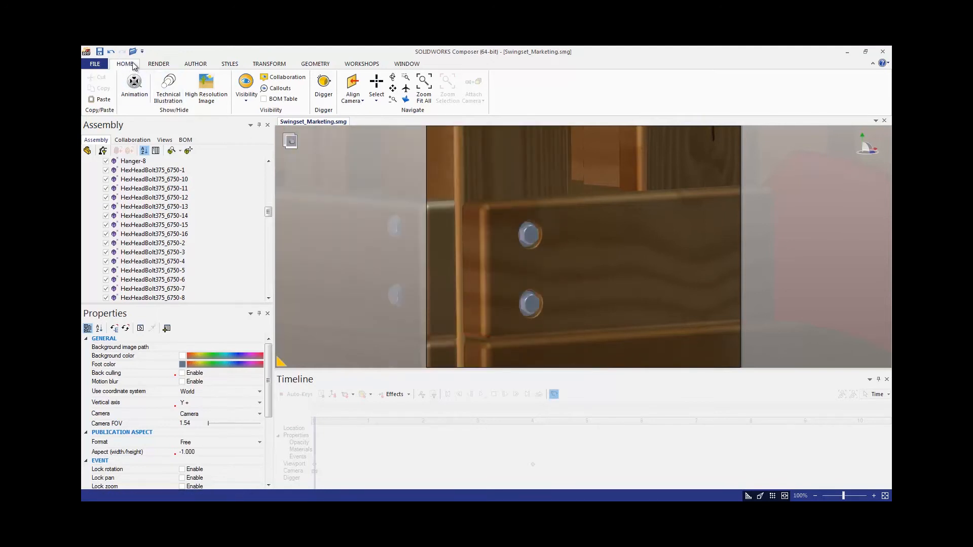
mouse_move(403, 117)
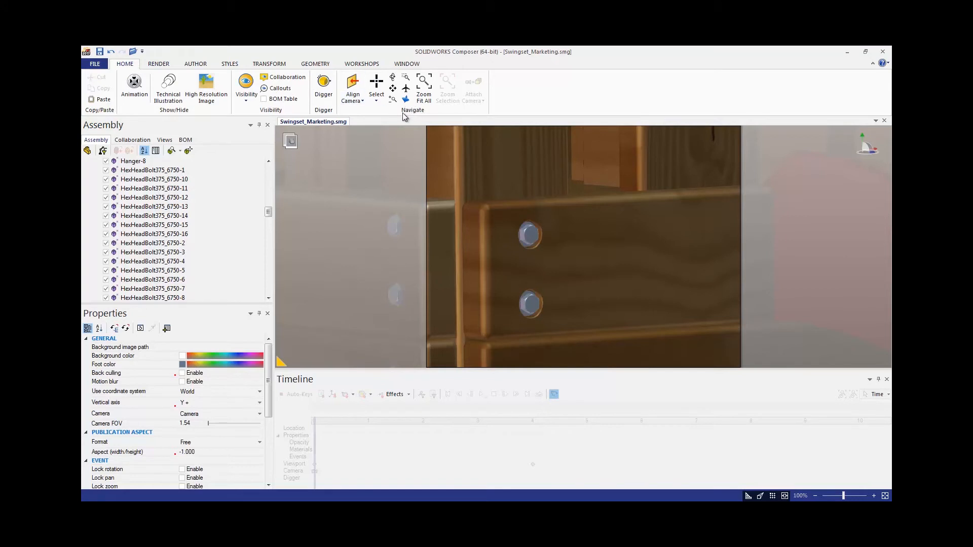
mouse_move(405, 118)
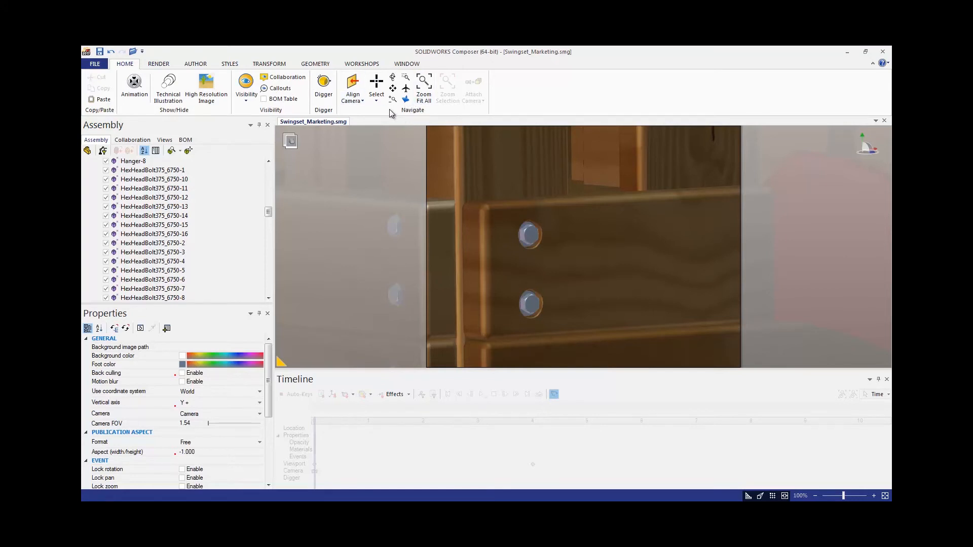
Use Select by Color on a bolt head to select all matching hardware.
click(376, 96)
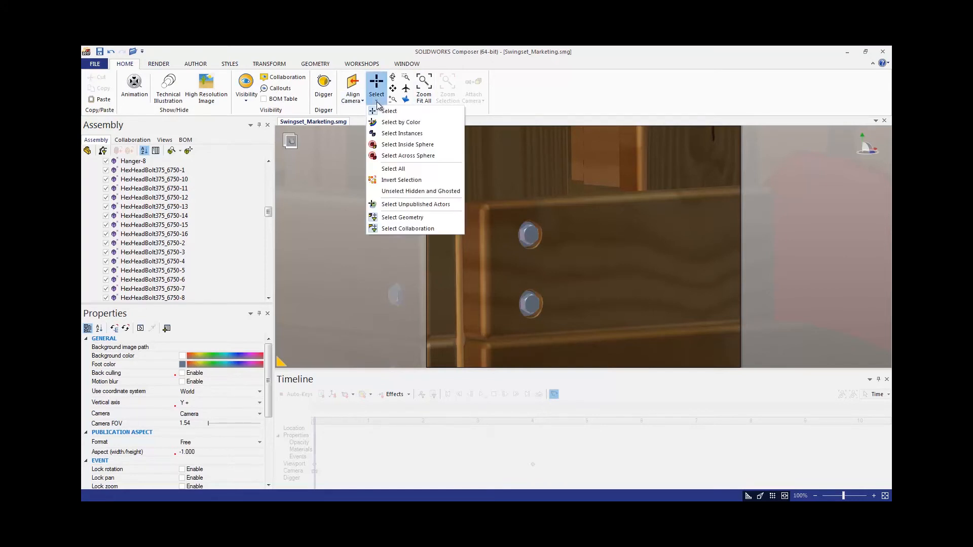
mouse_move(401, 122)
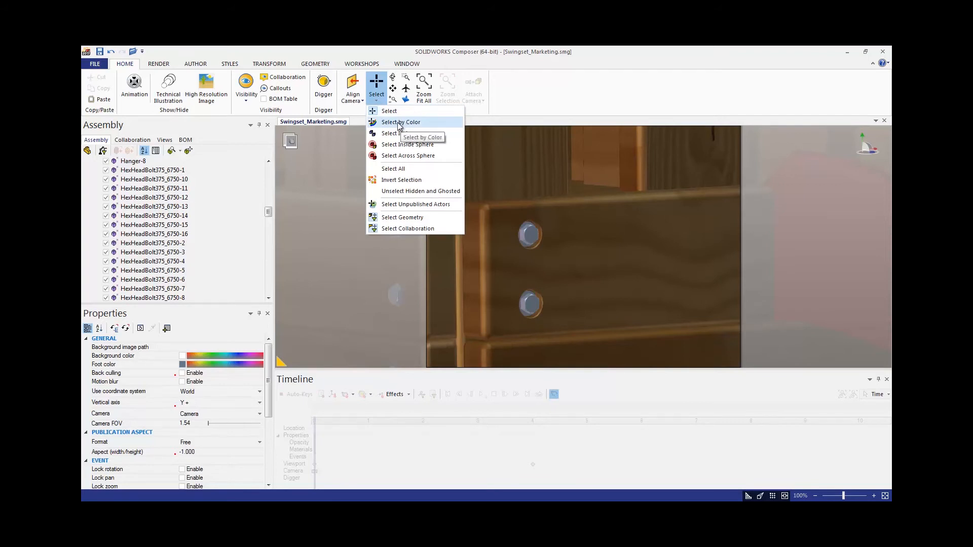
click(400, 121)
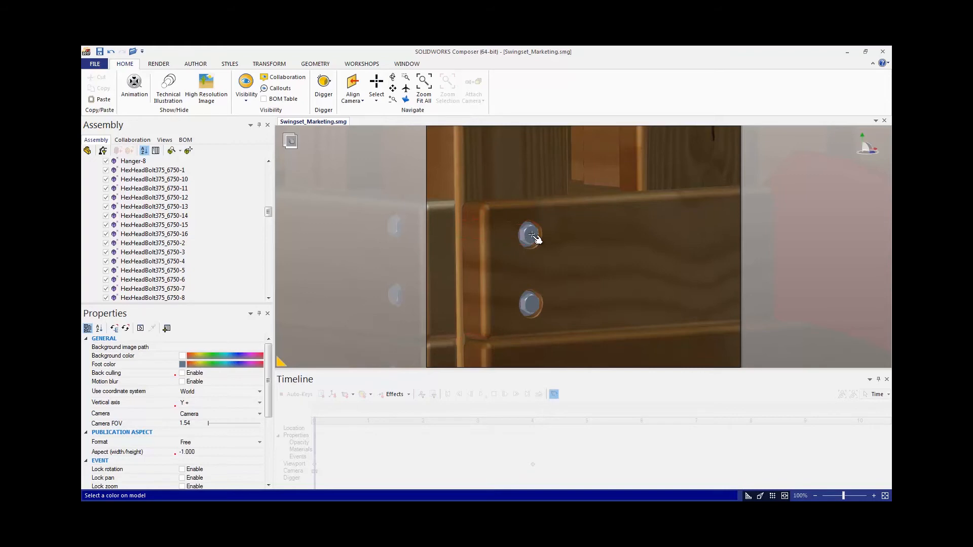
click(530, 235)
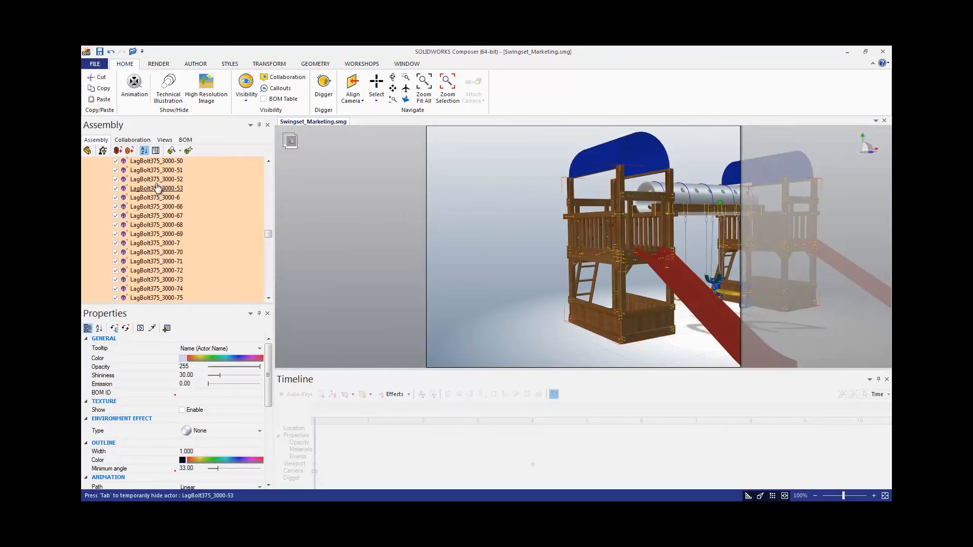
mouse_move(118, 151)
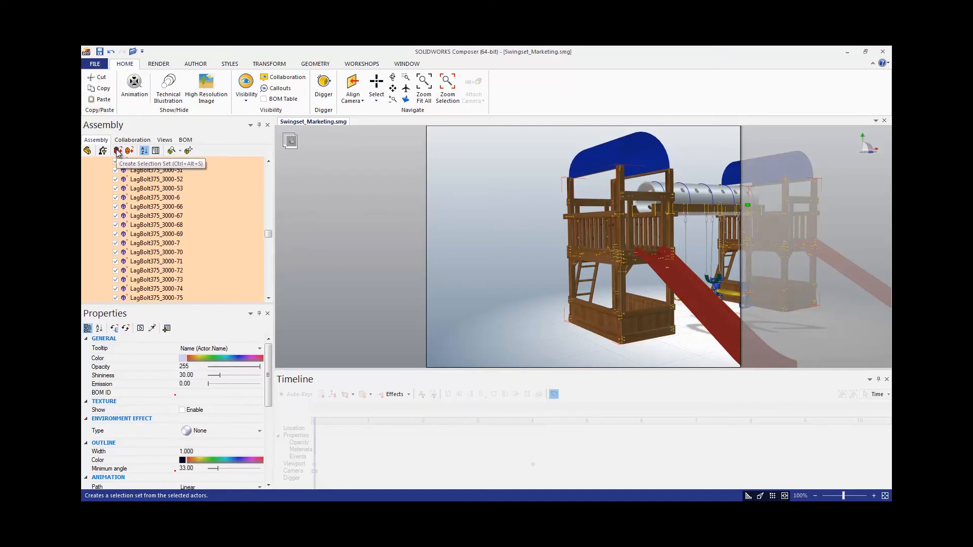
Create a selection set named 'Hardware' from the selected parts.
click(118, 150)
text(Hardware)
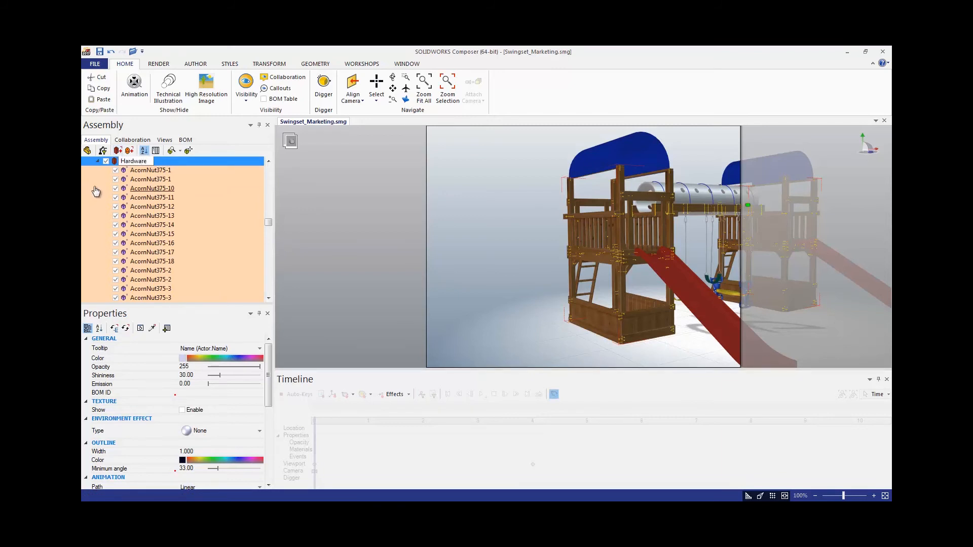
scroll(down, 3)
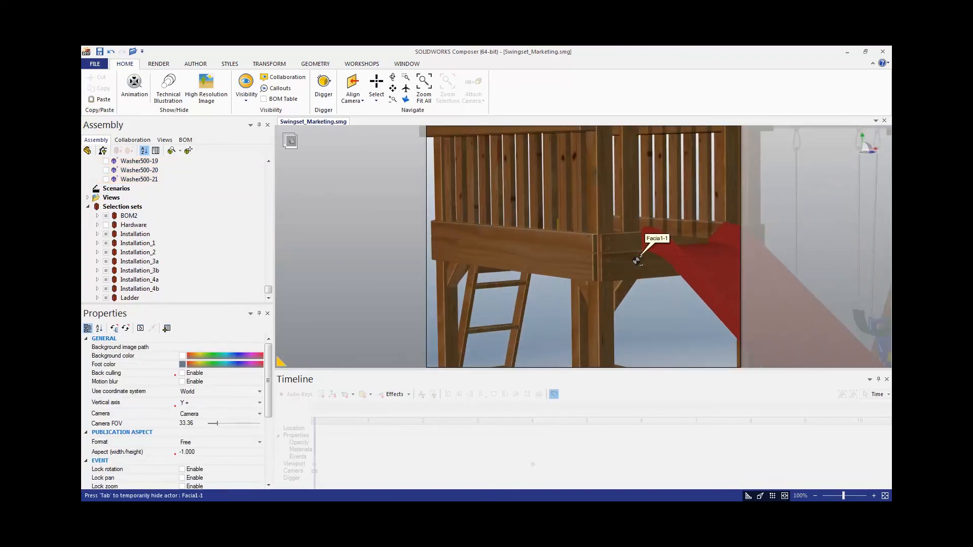
Click in the viewport to clear the hardware selection, picking the Facia6-1 board.
click(636, 261)
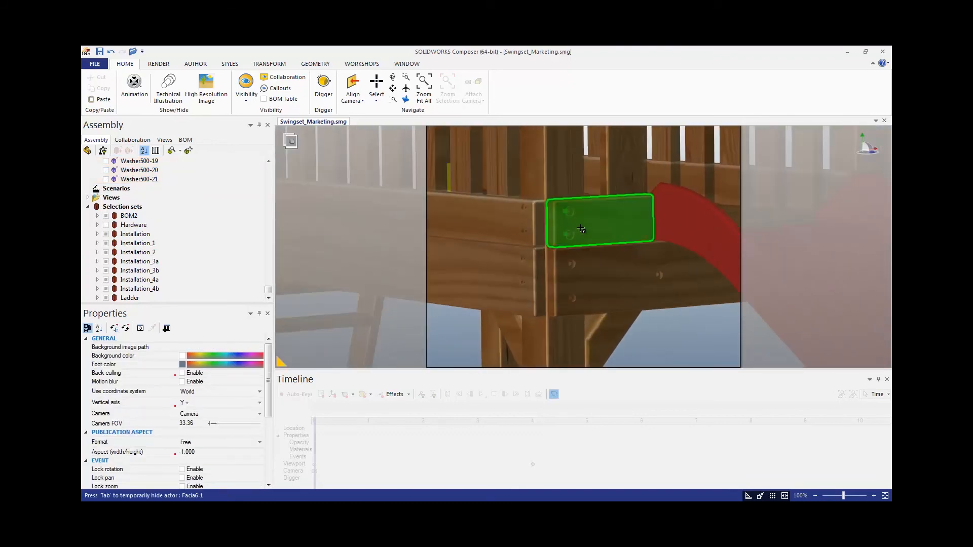